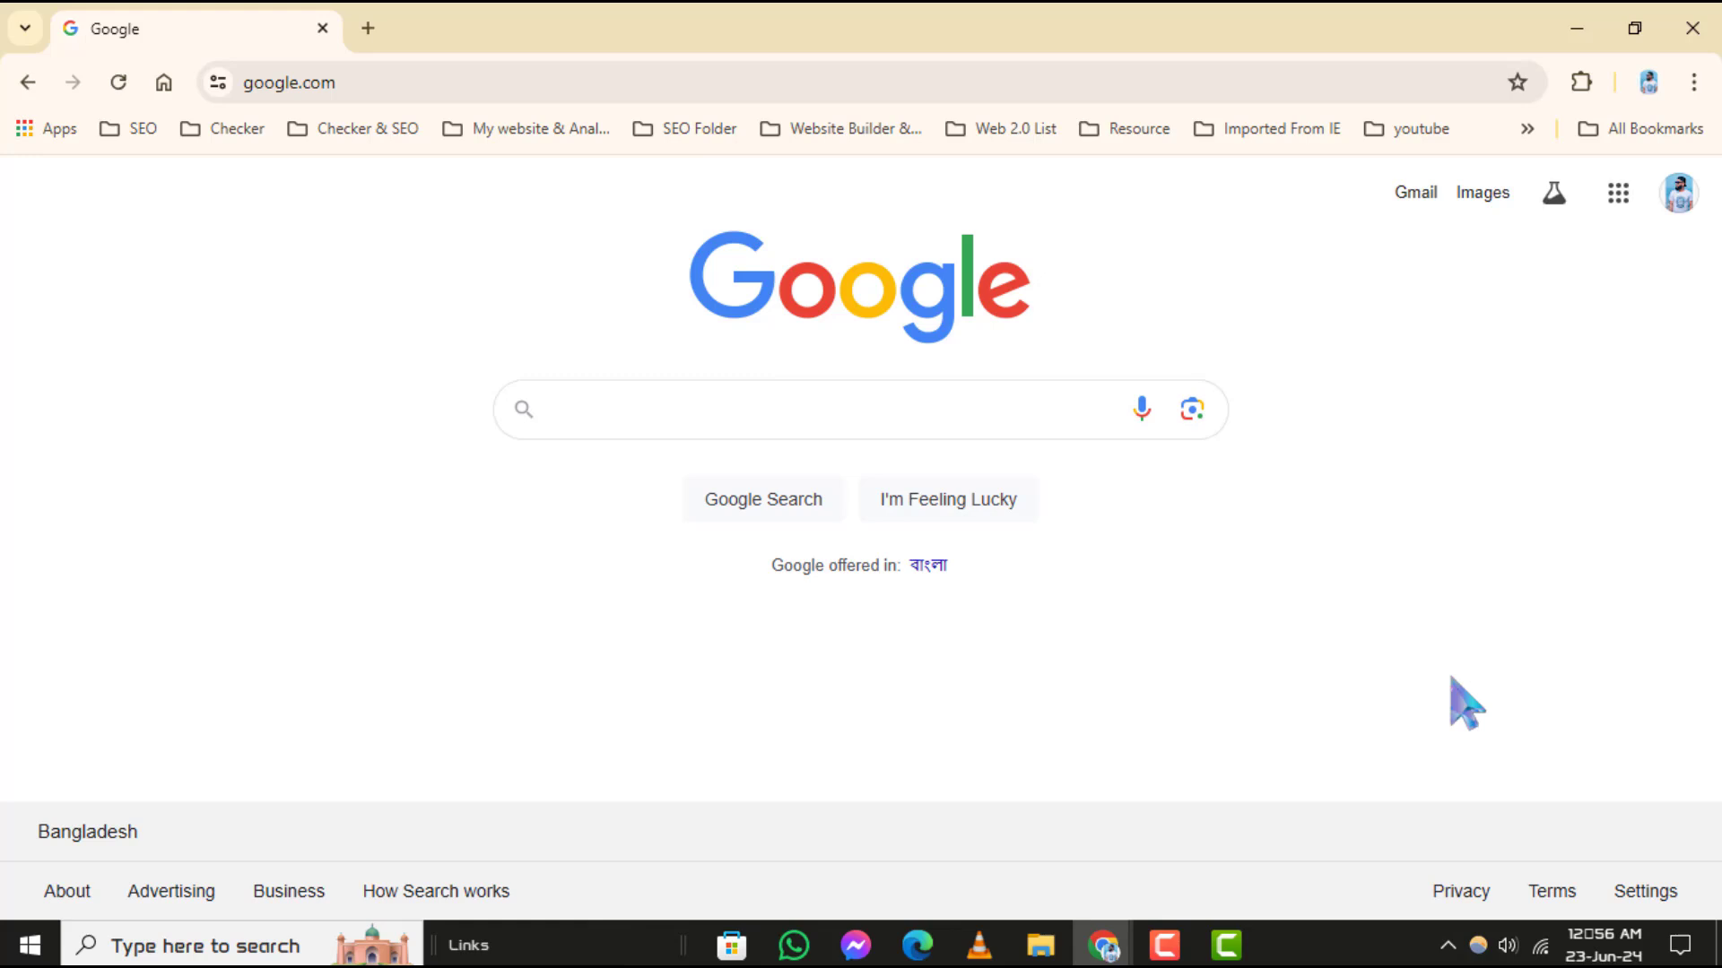
mouse_move(1709, 104)
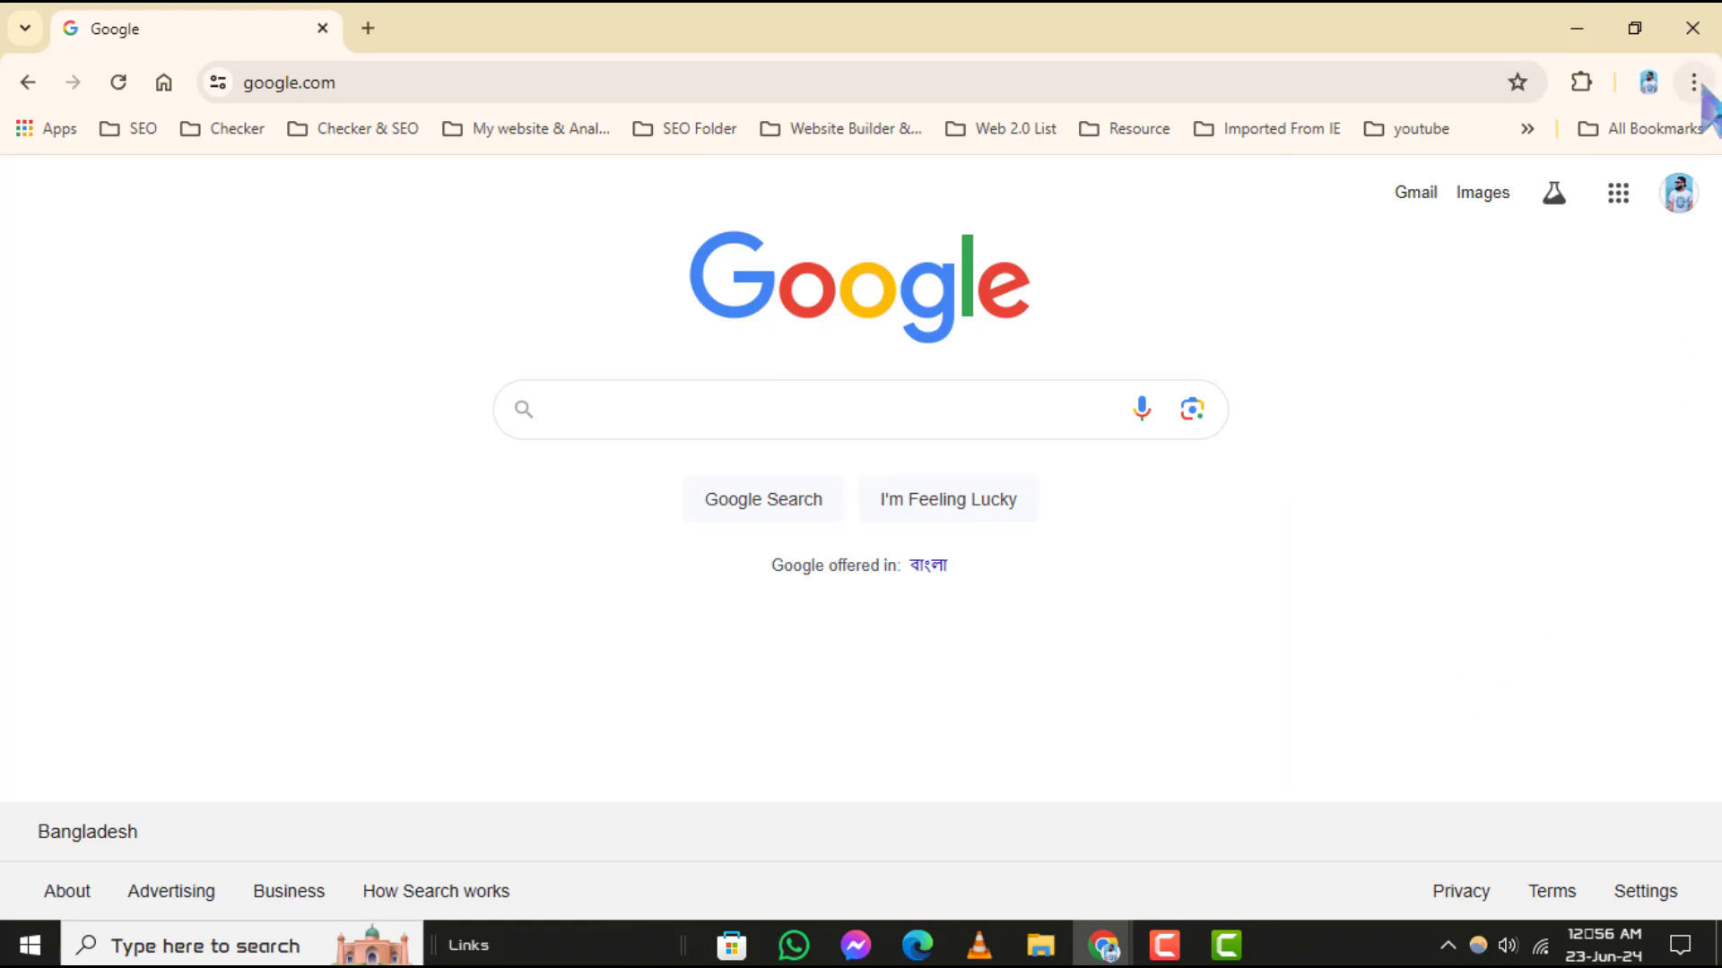
Step: Open Chrome's three-dot menu over the Google homepage
click(1691, 83)
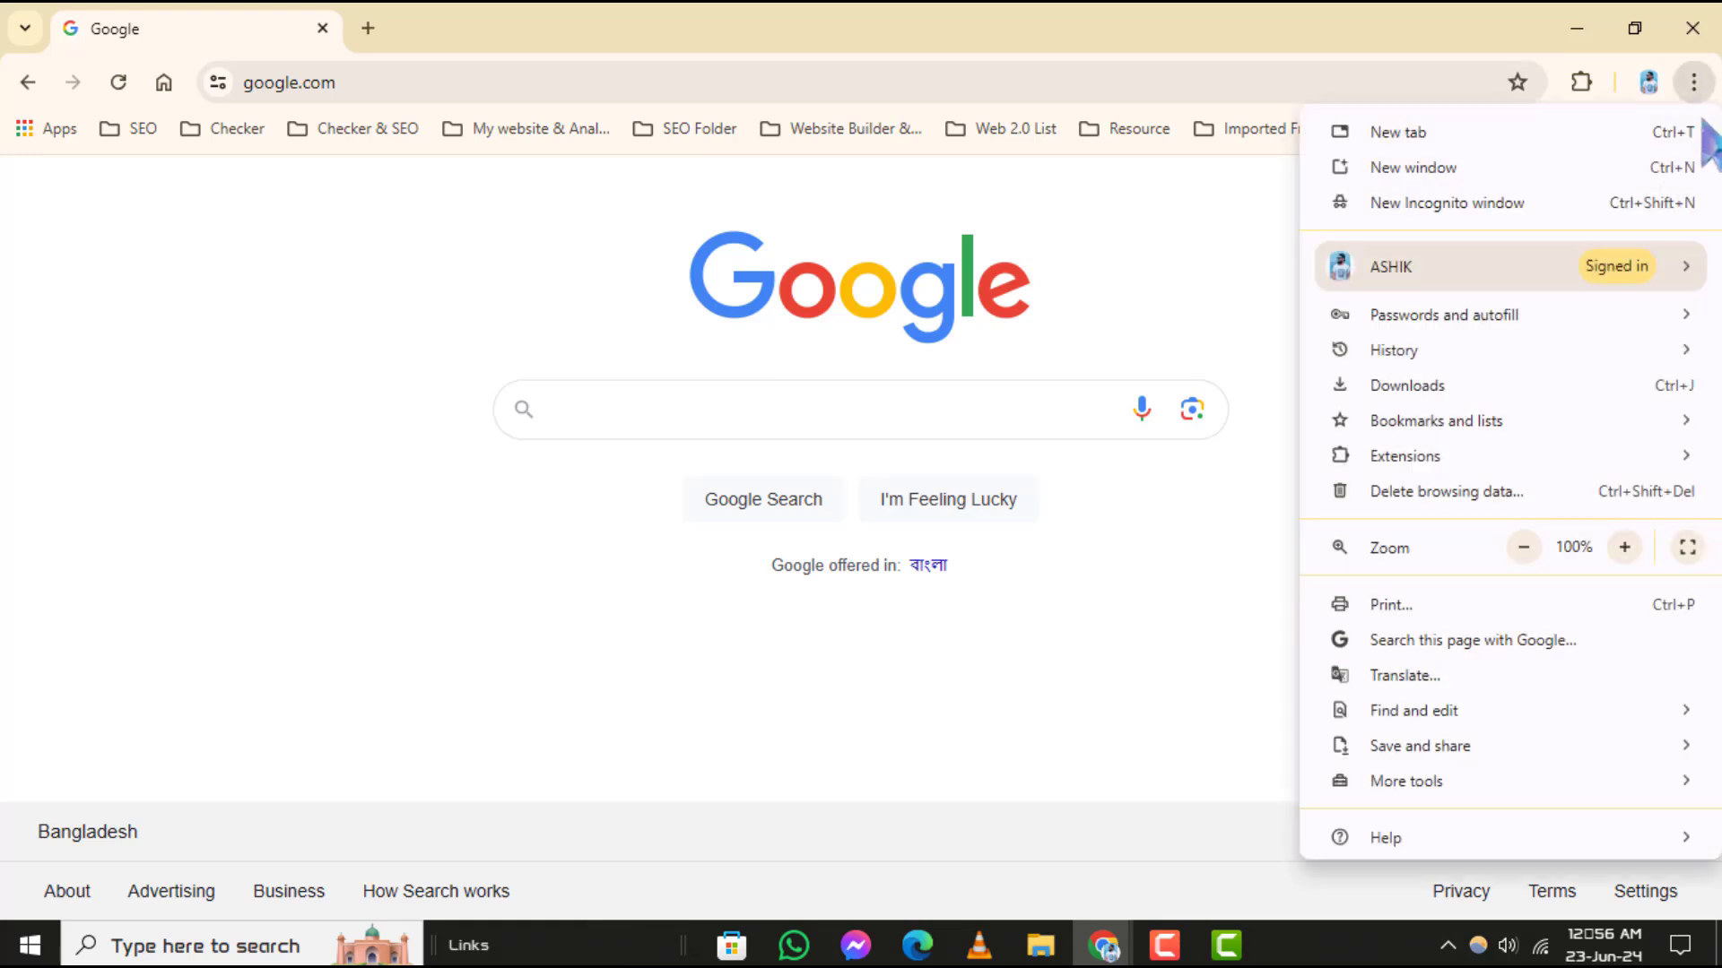
mouse_move(1406, 456)
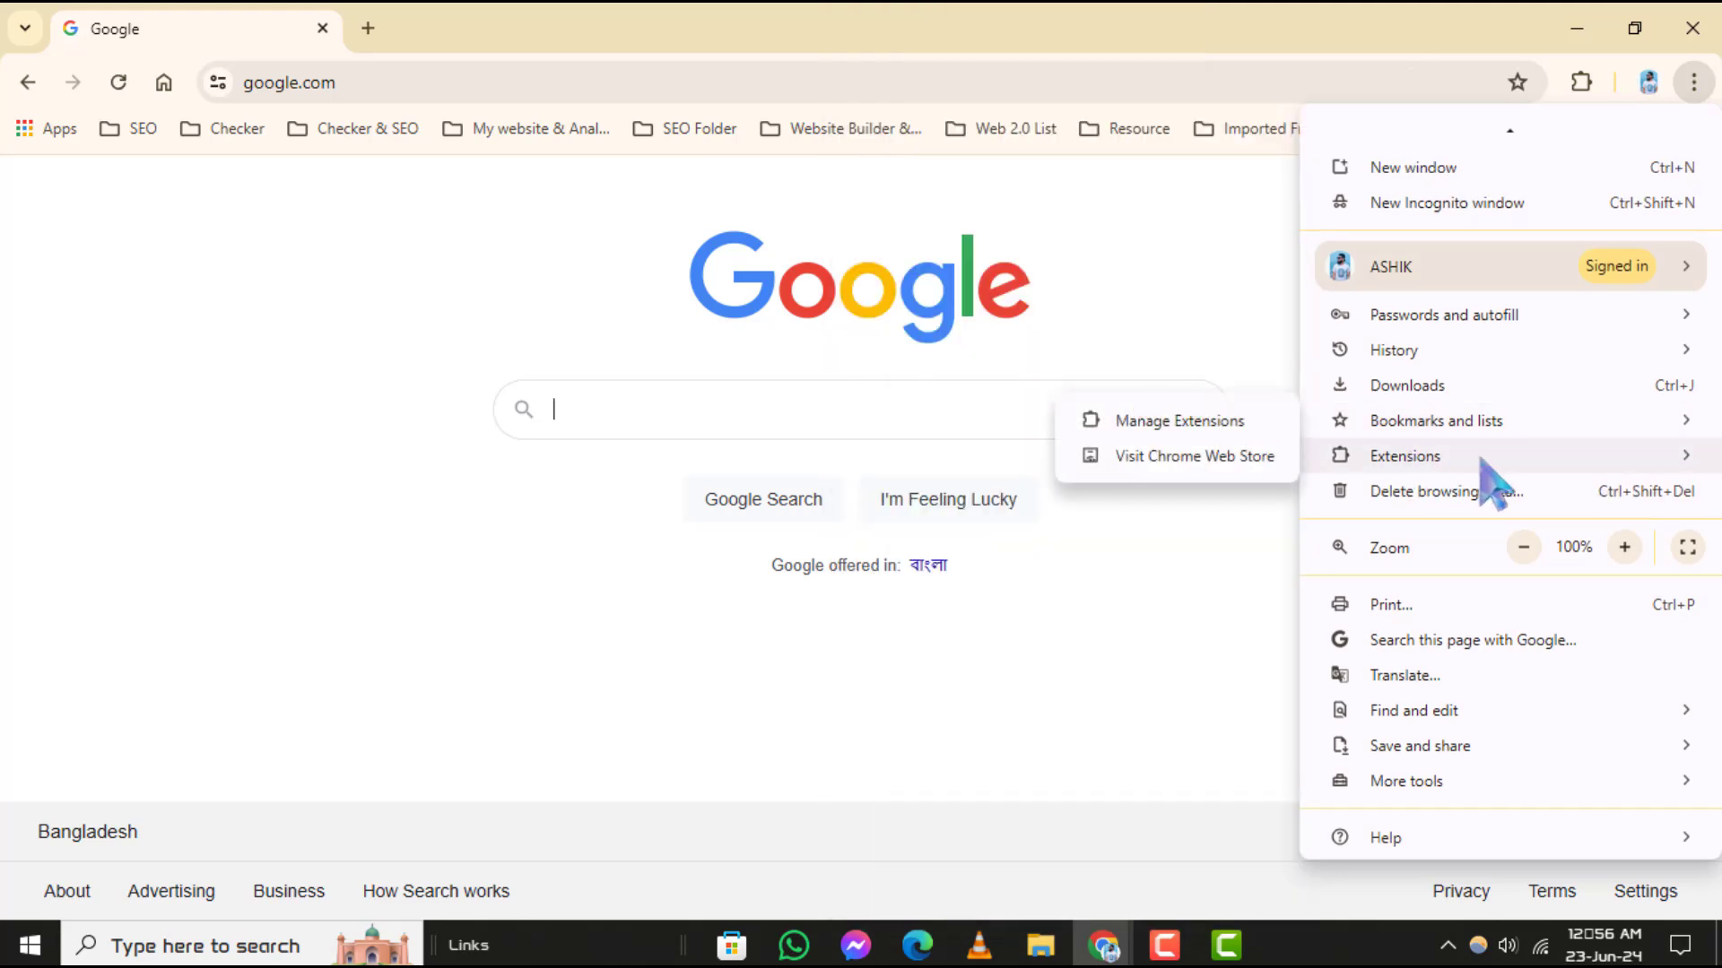
mouse_move(1194, 456)
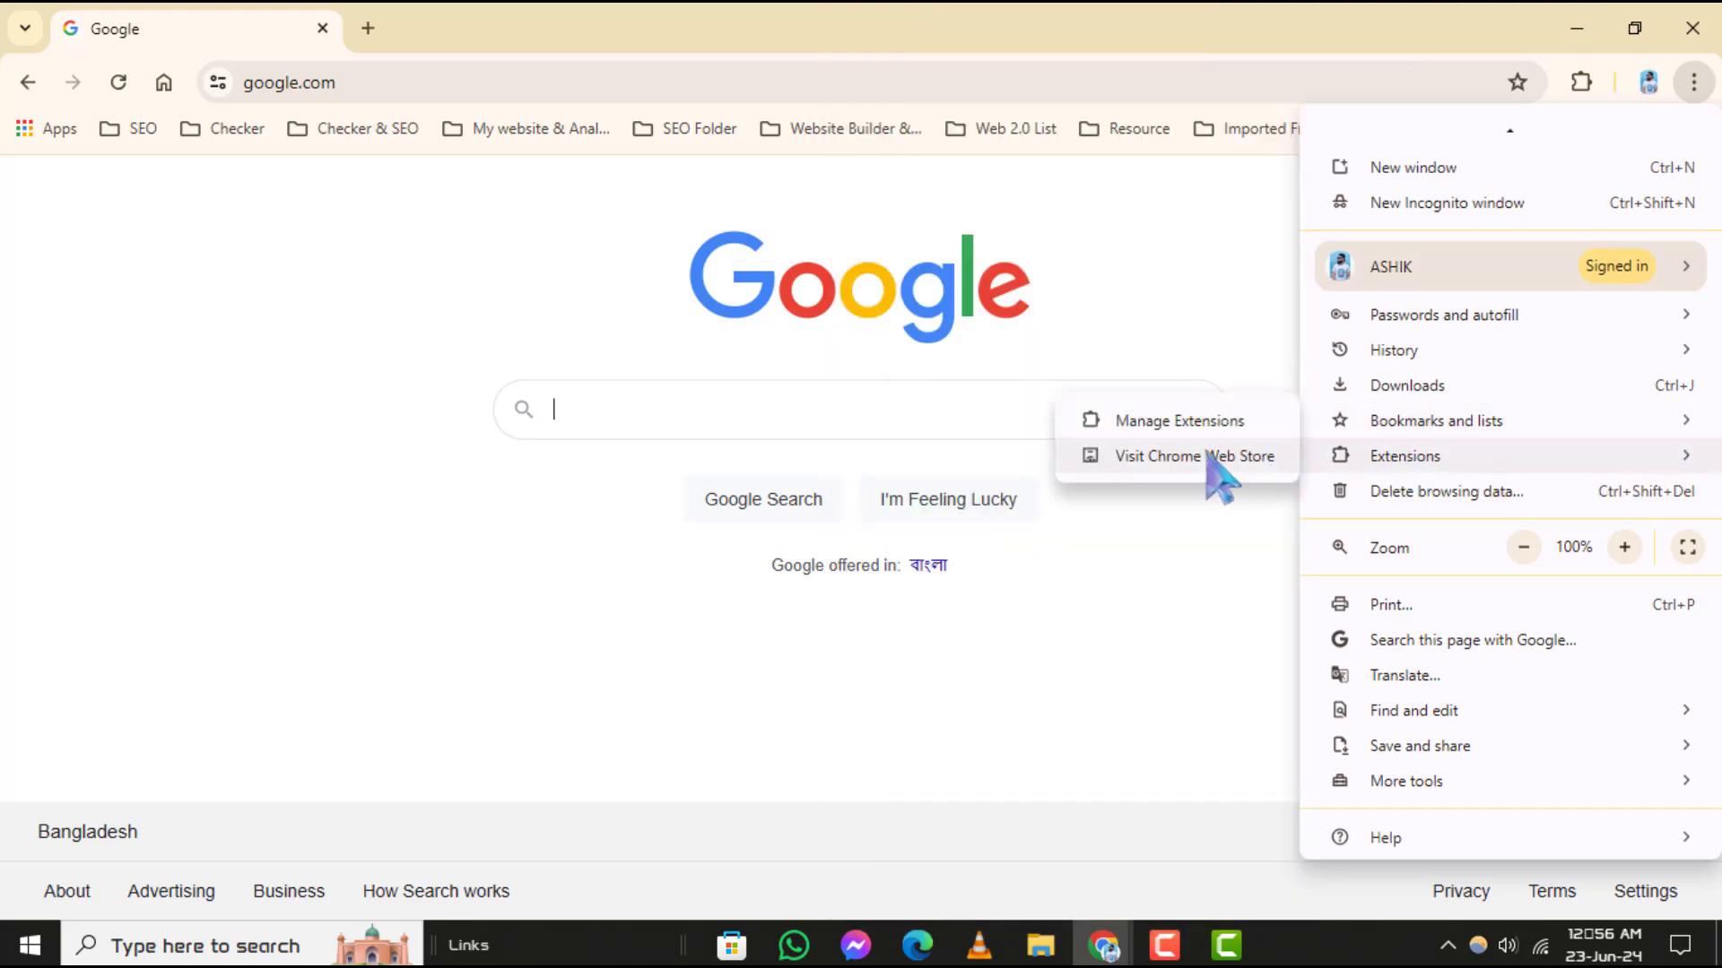
mouse_move(1215, 488)
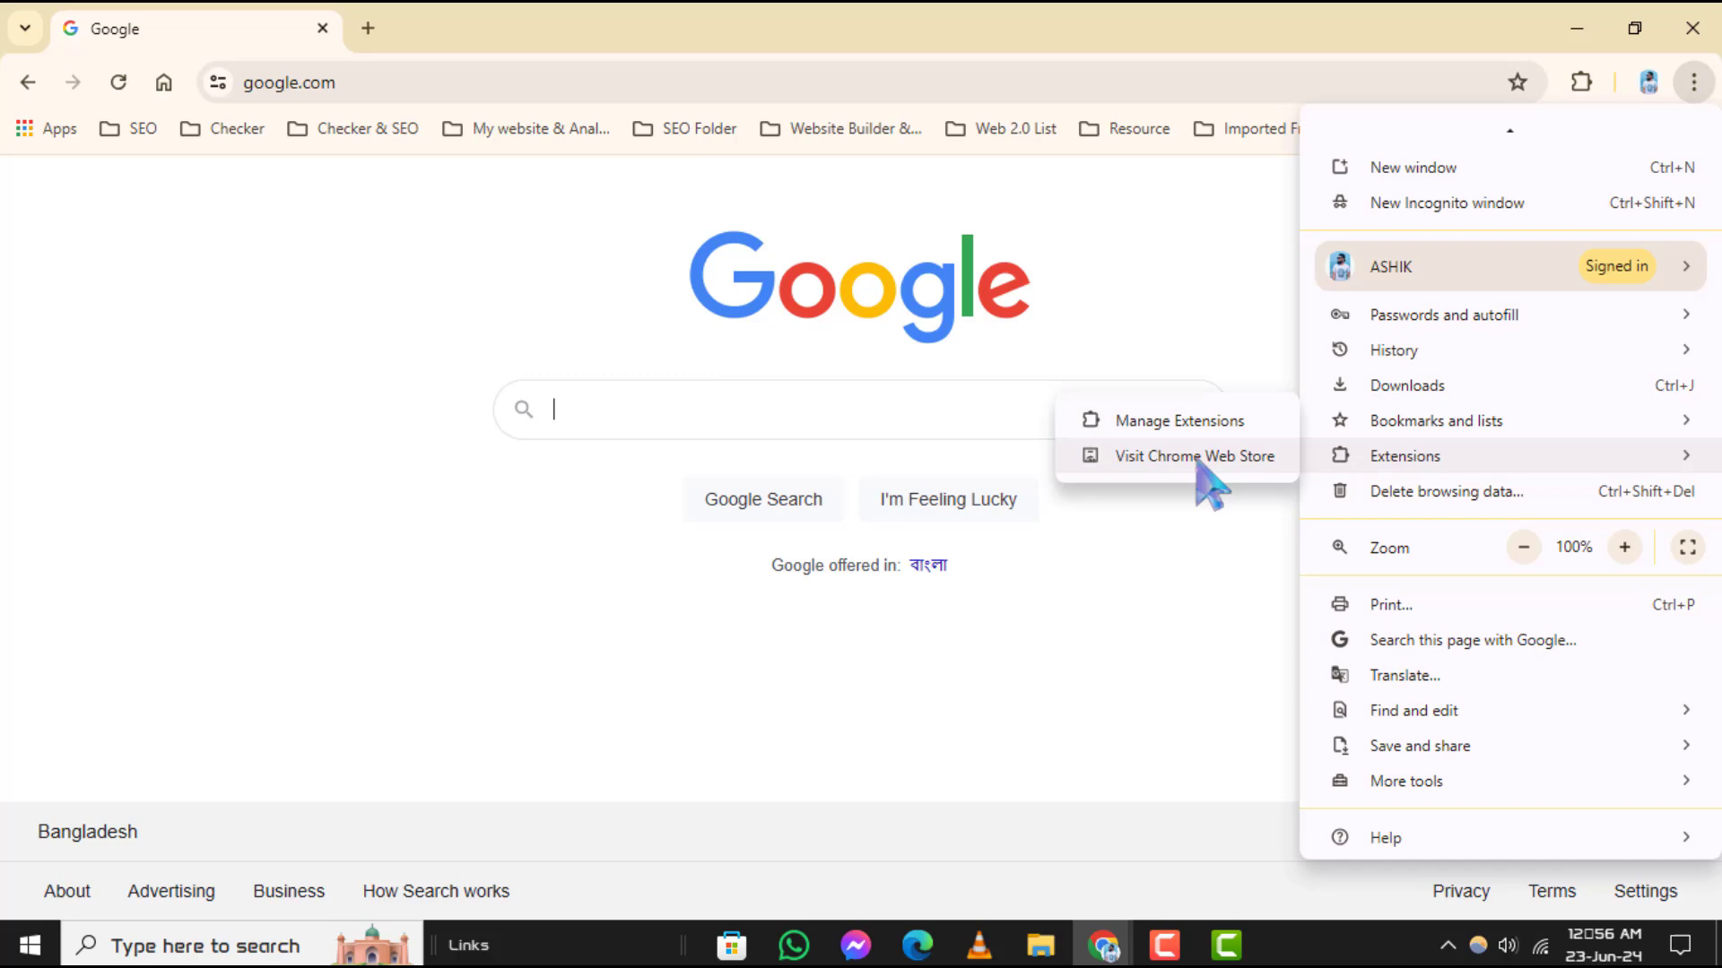
Step: Go to the Chrome Web Store extensions tab and search for 'vpn', revealing Touch VPN first
click(1195, 455)
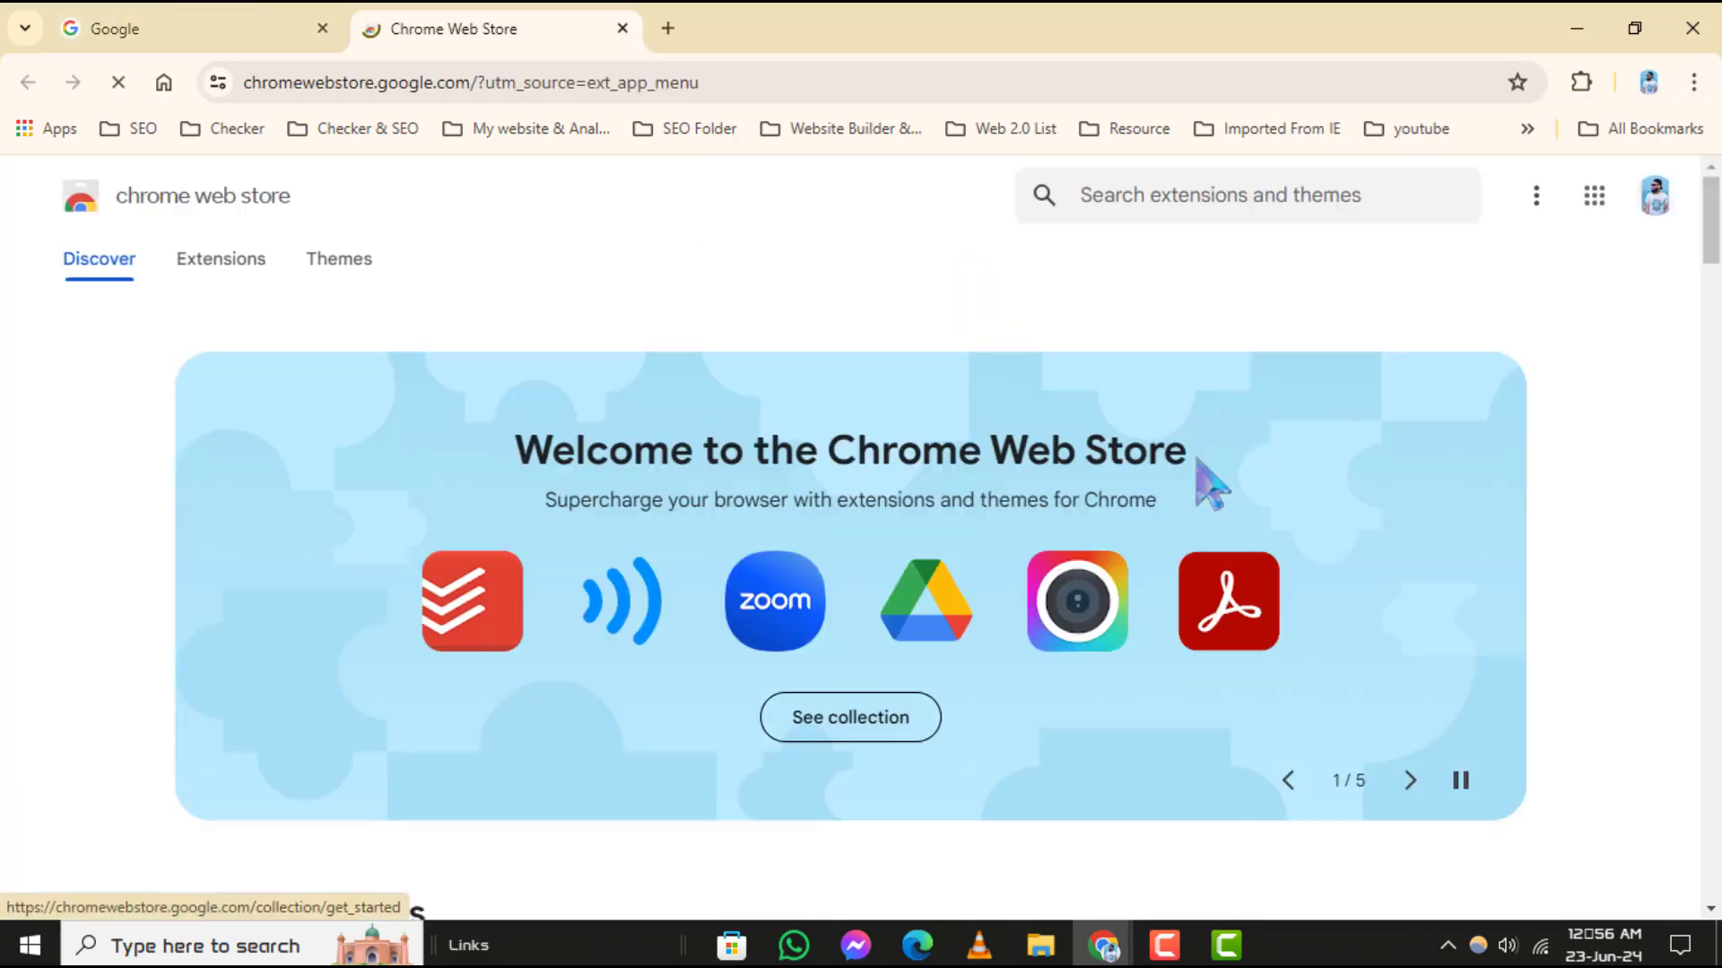
click(221, 258)
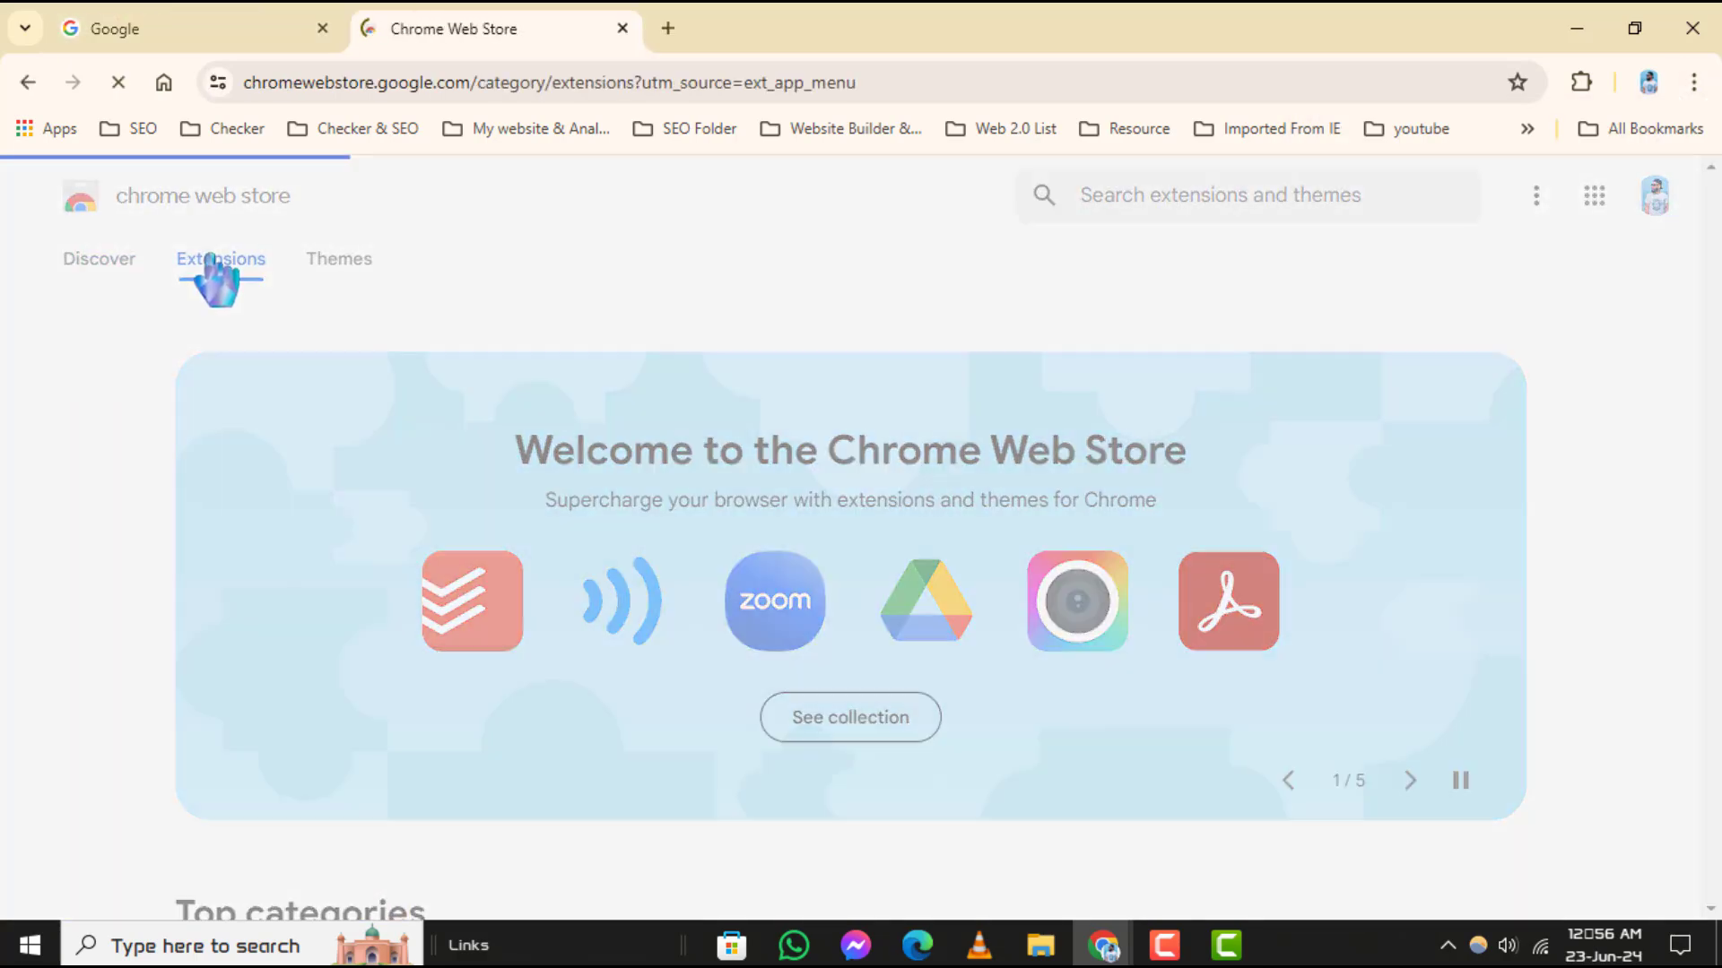
click(219, 258)
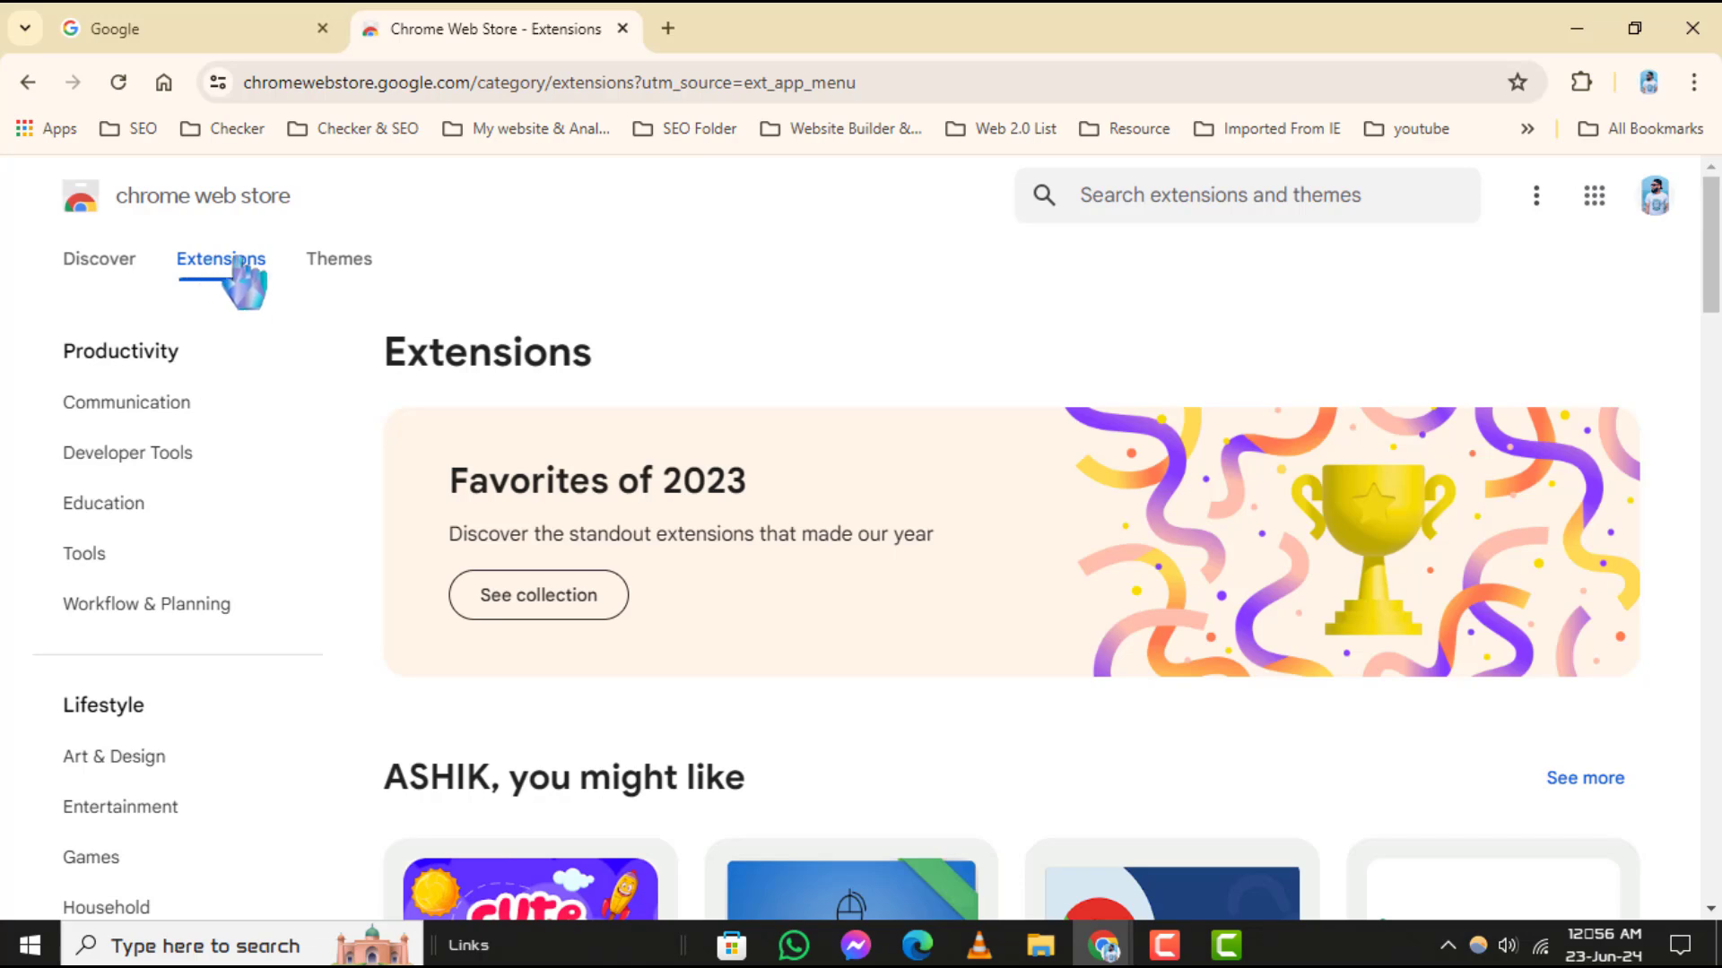
text(vpn)
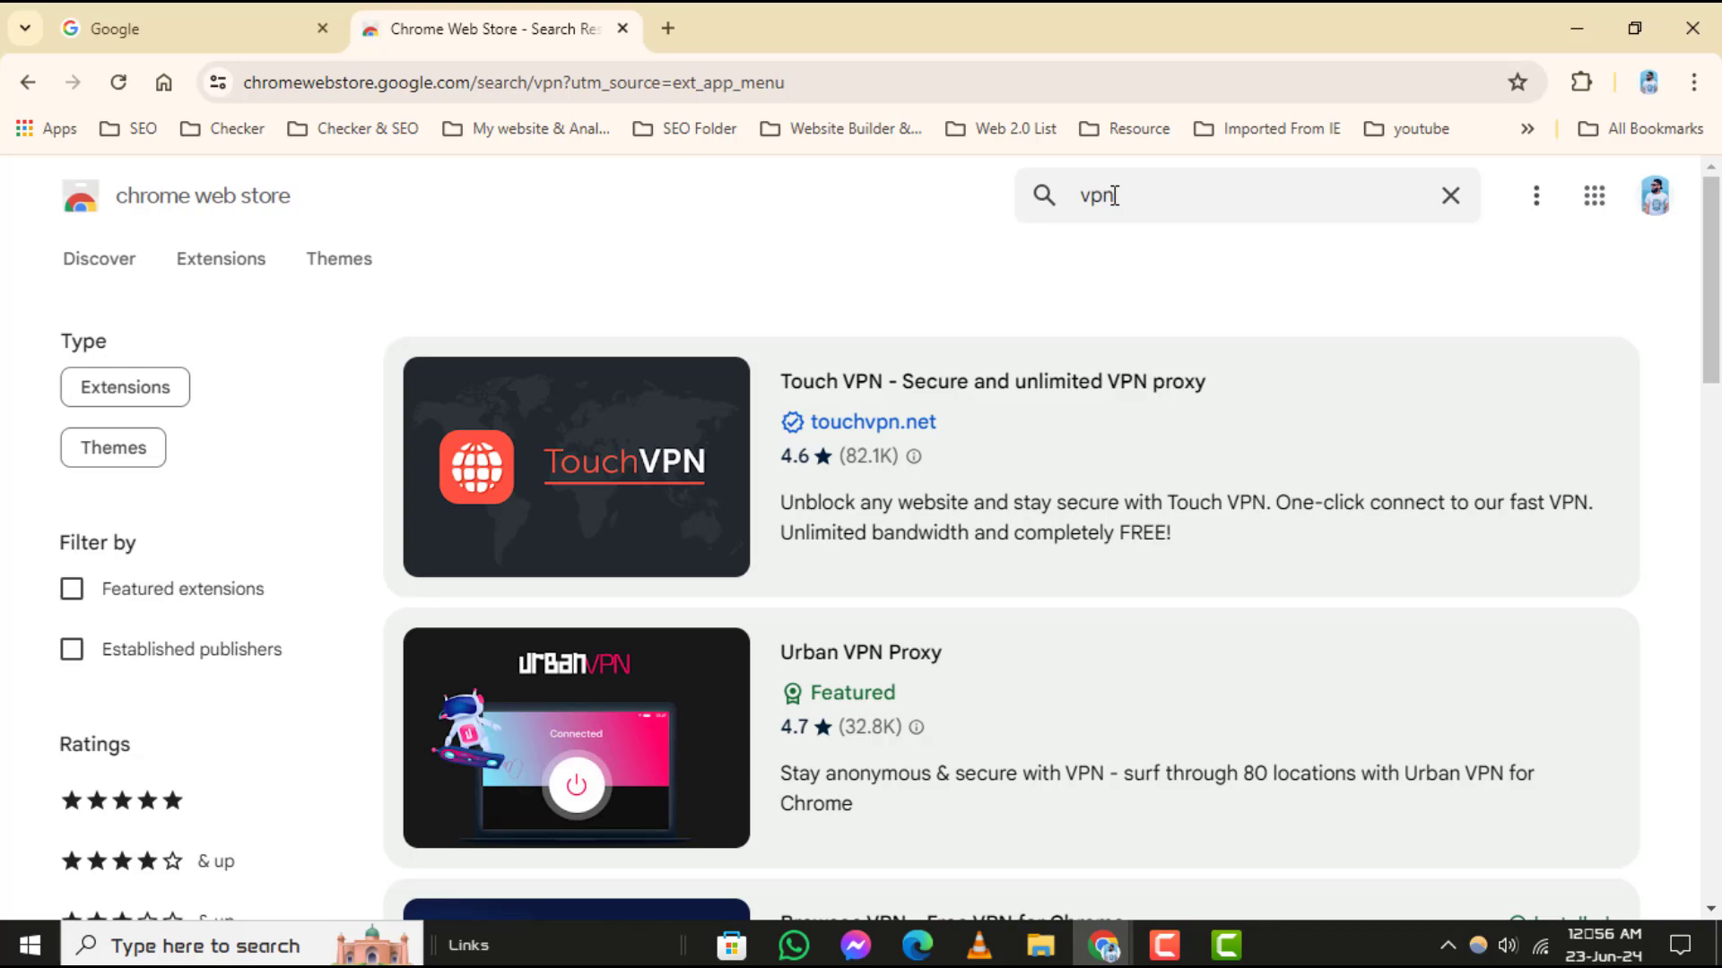
scroll(down, 3)
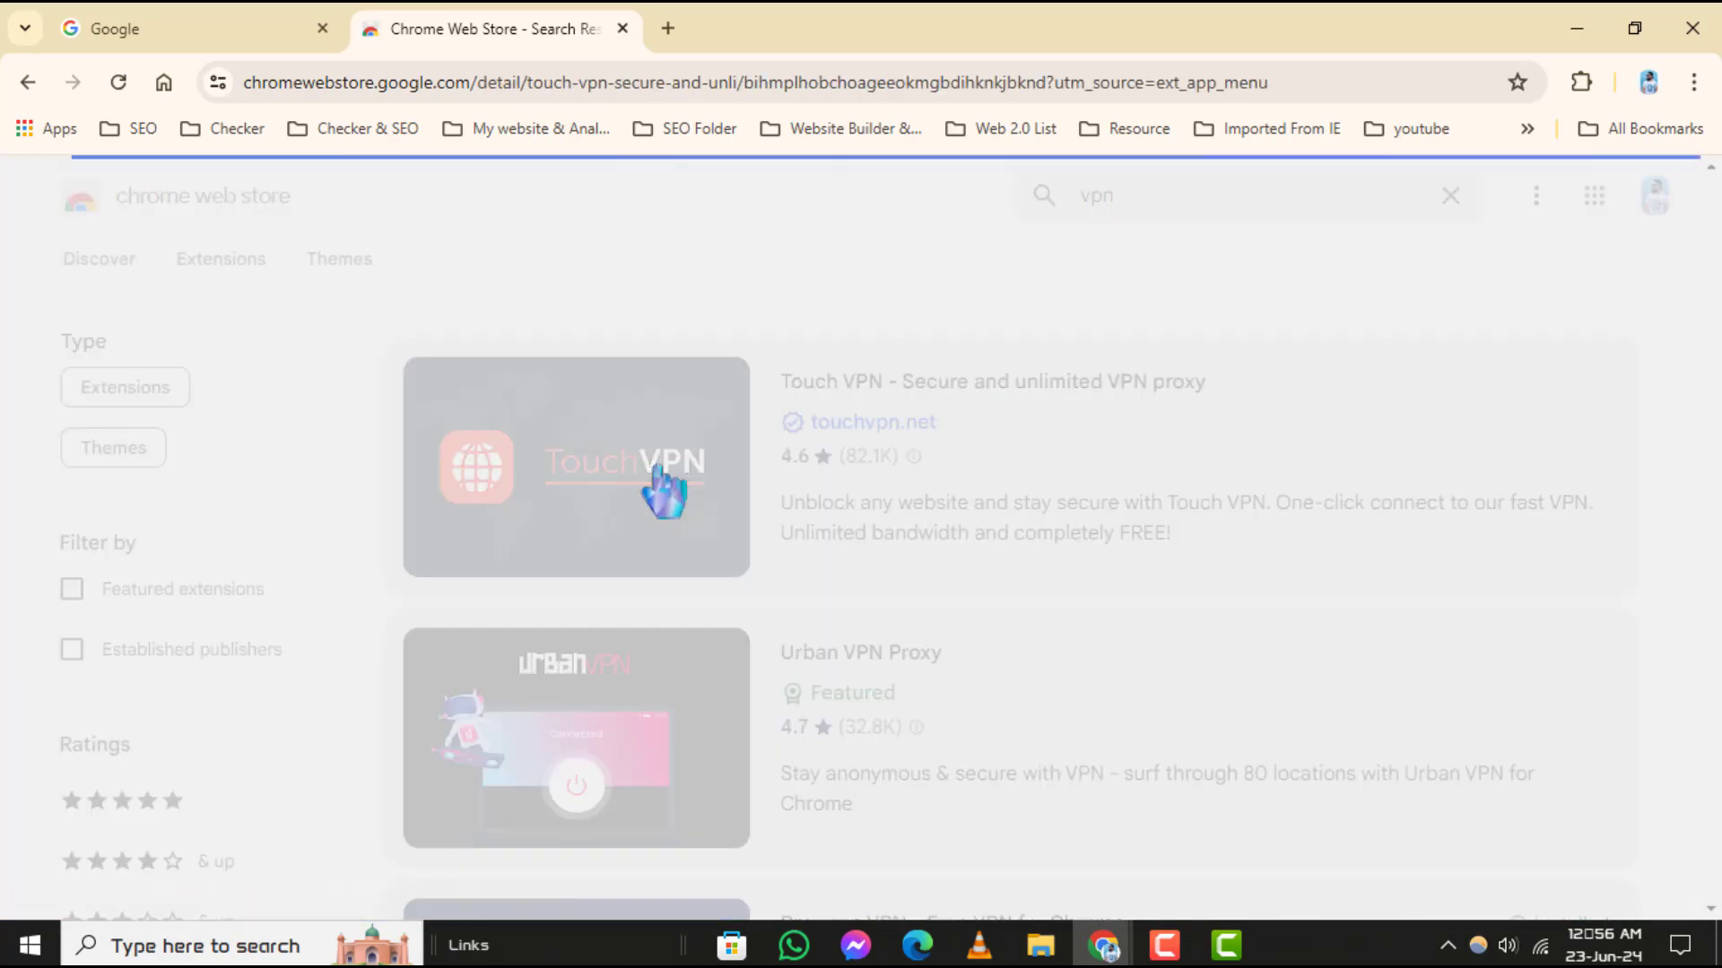
Step: Add the Touch VPN extension to Chrome and confirm the install
click(574, 466)
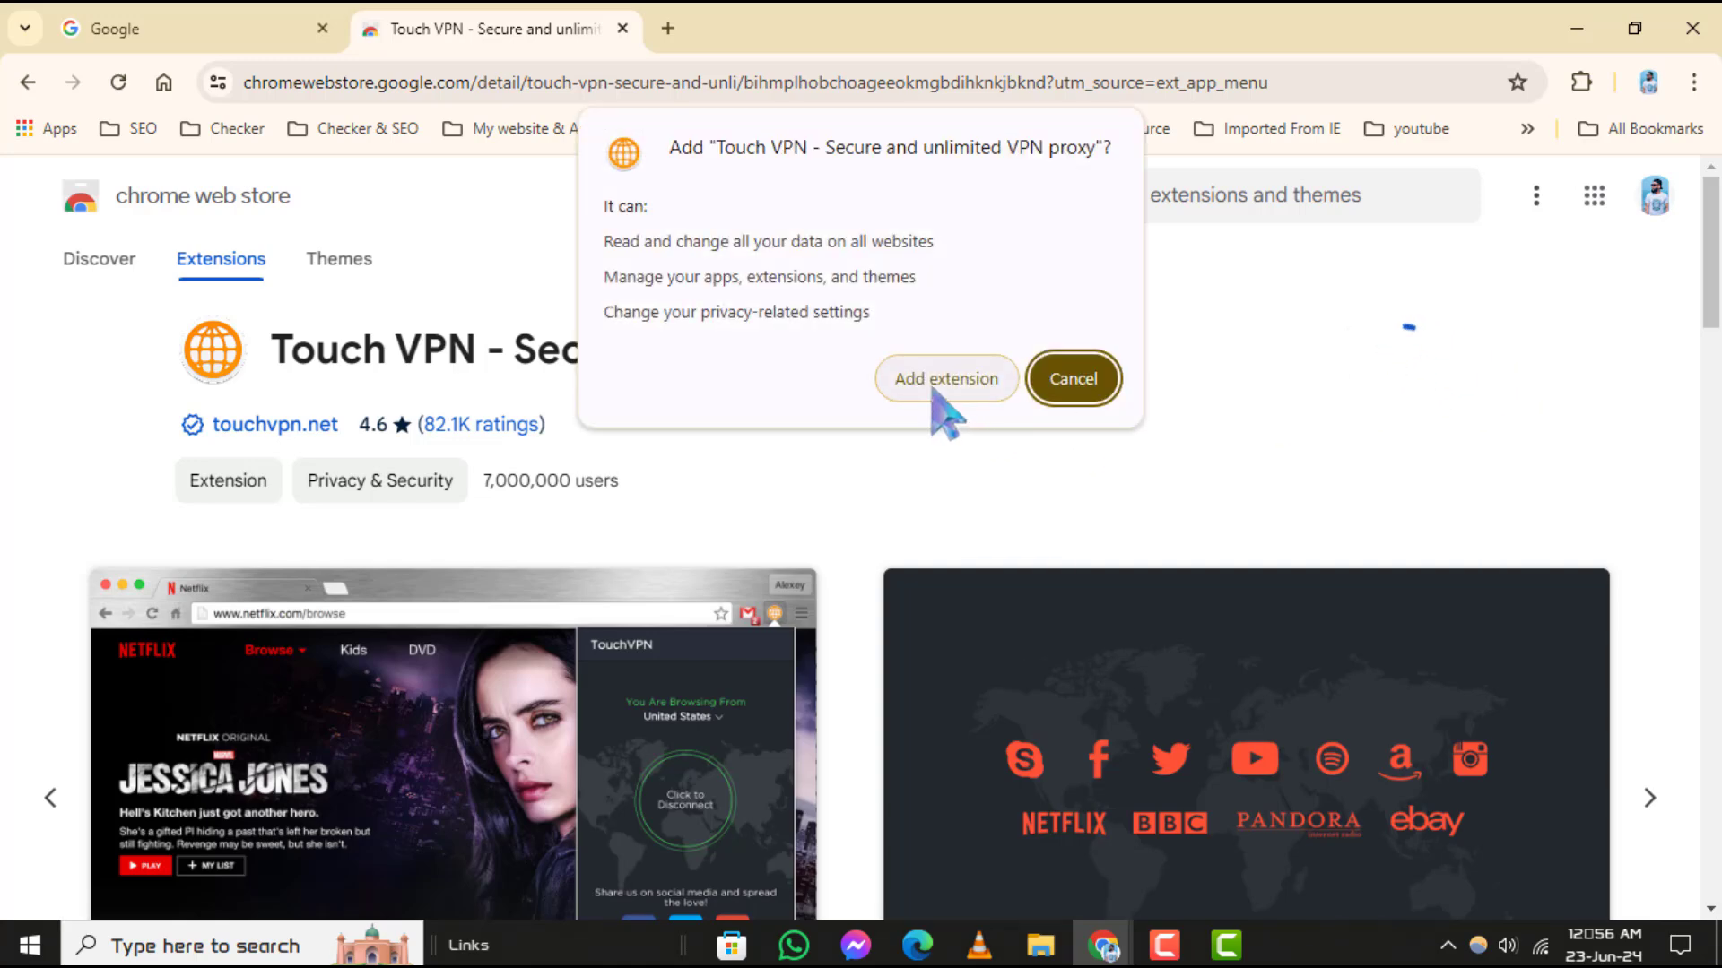
click(946, 379)
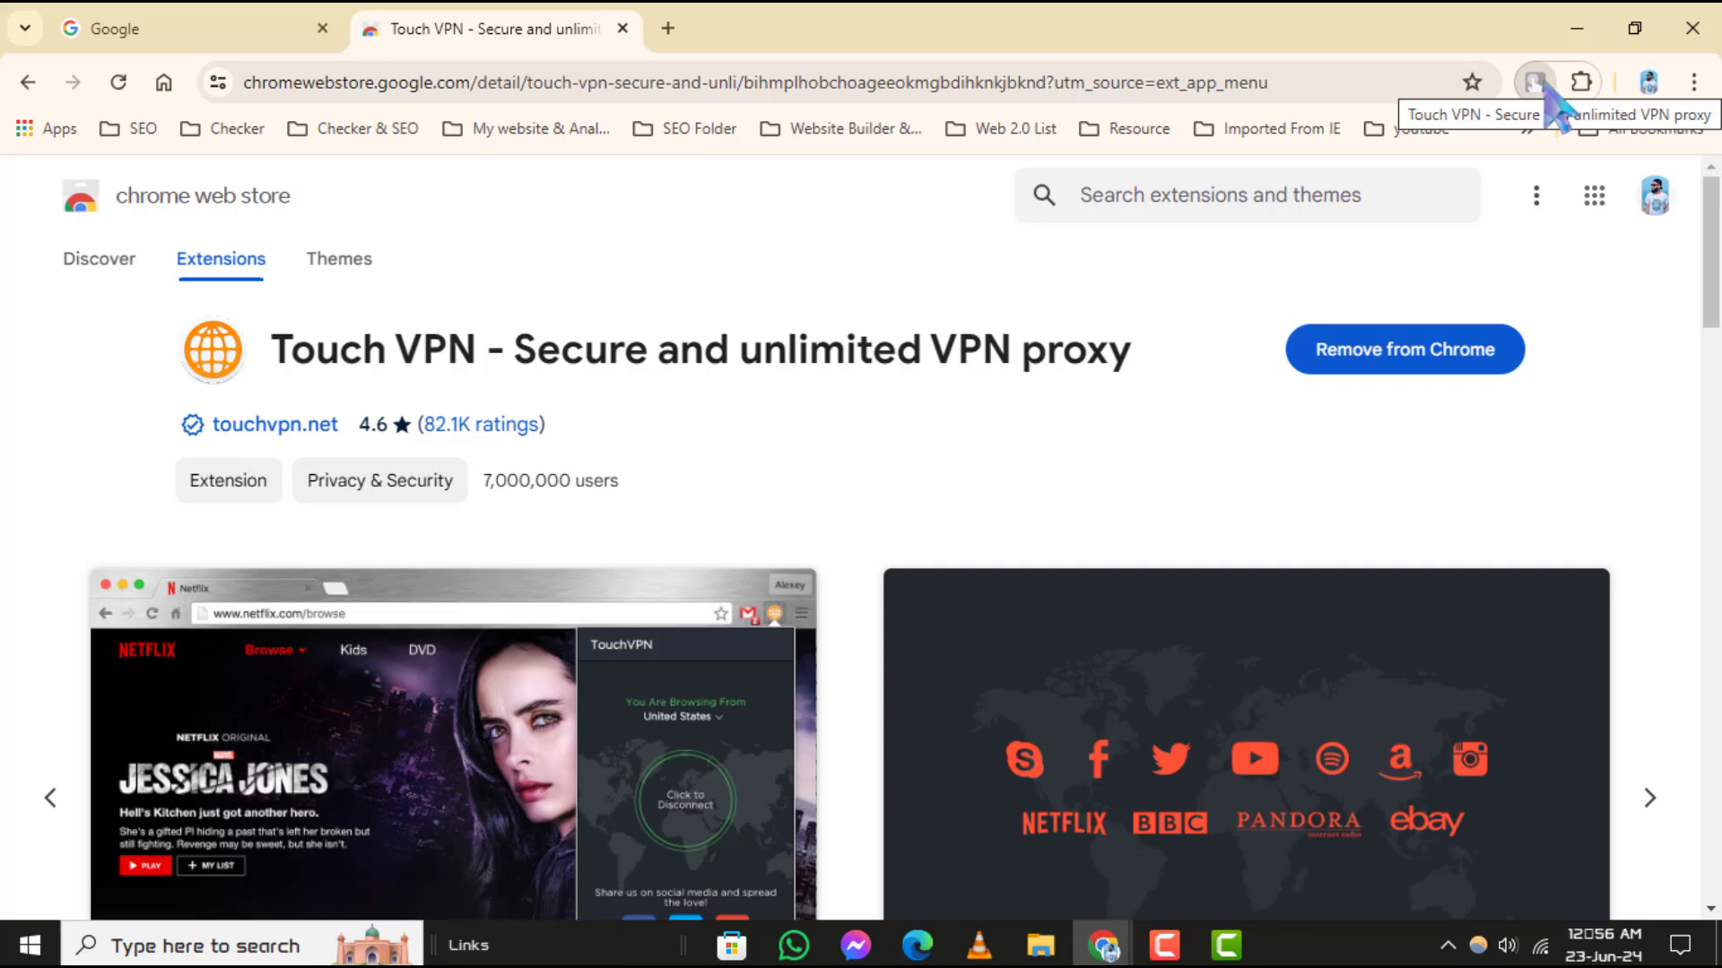
Step: Open Touch VPN's popup from the Extensions puzzle menu so it starts connecting
click(1580, 83)
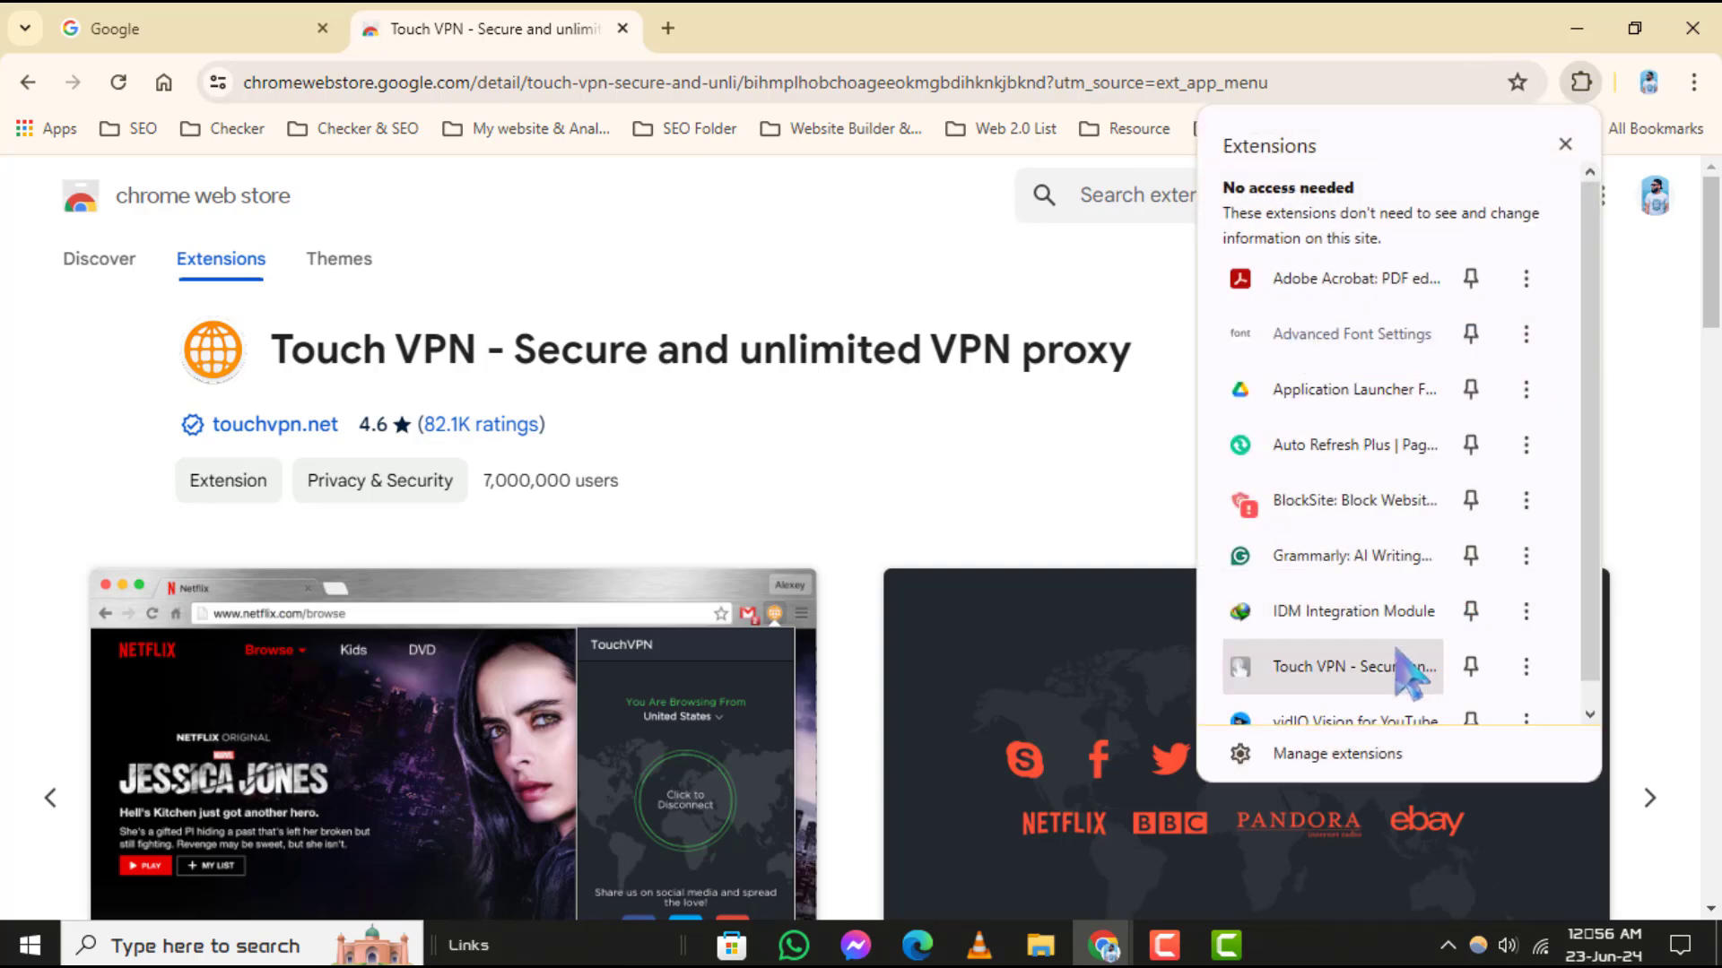
click(1329, 667)
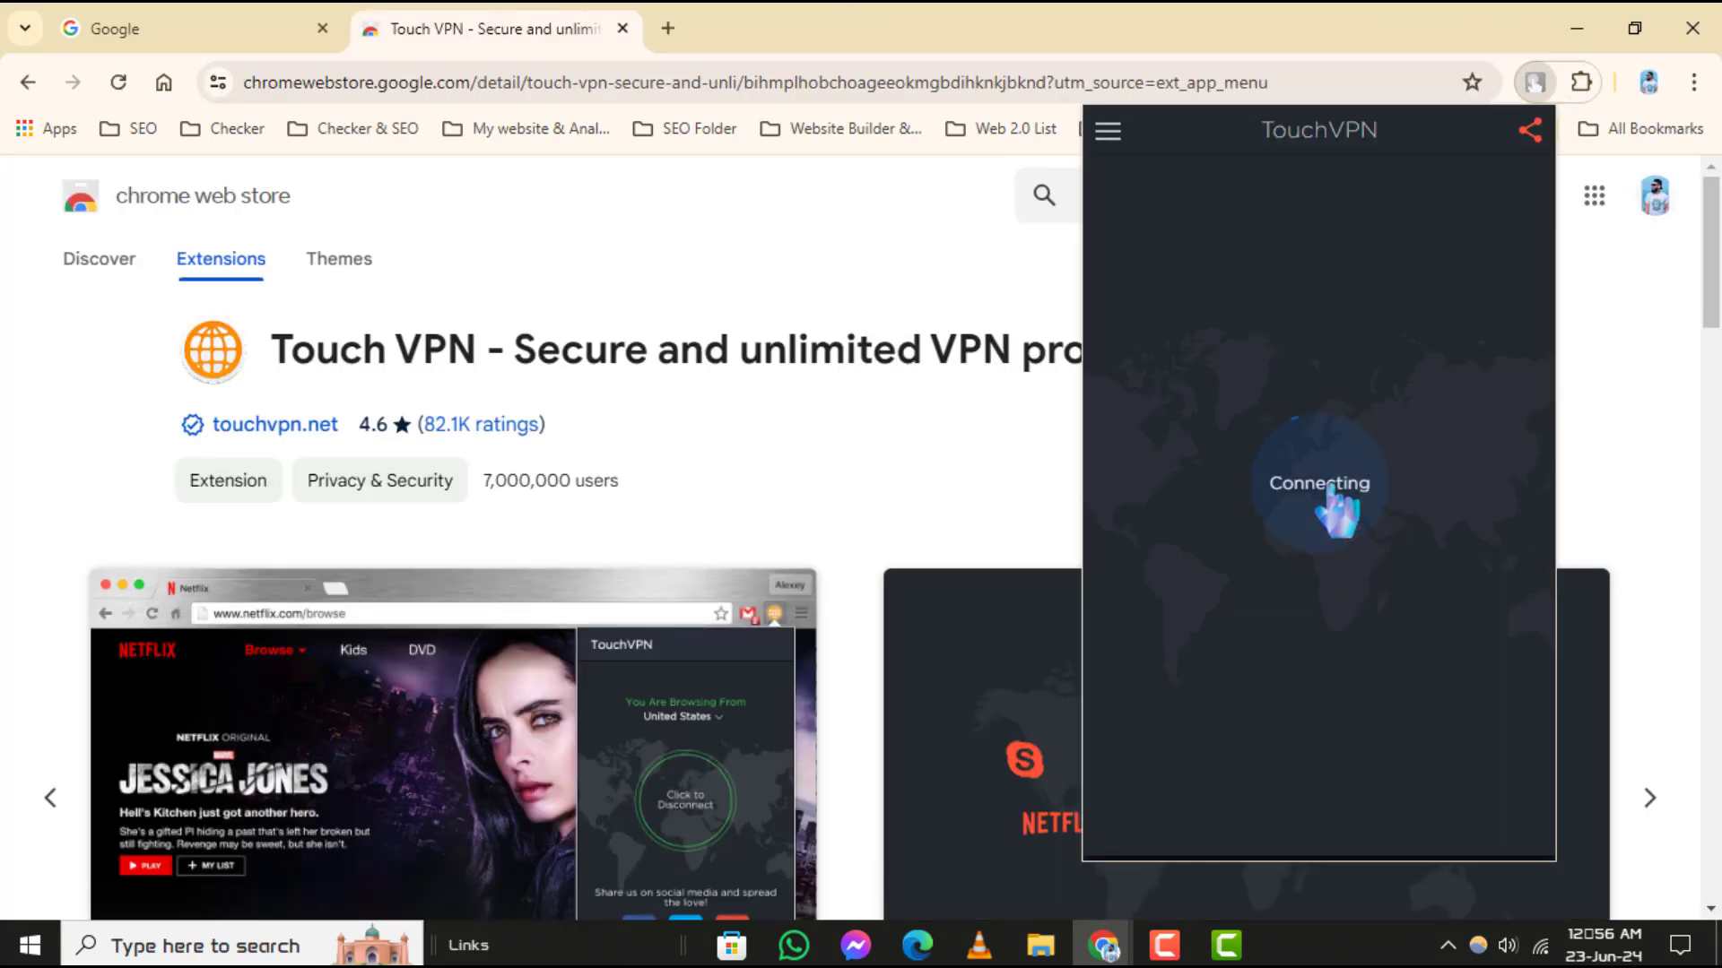